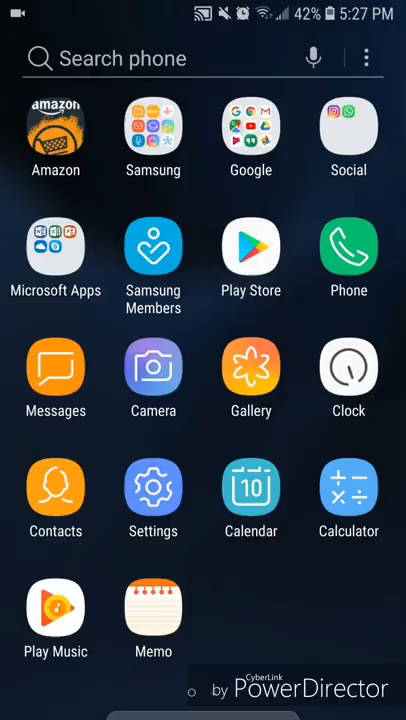
Open Settings and go to the Lock screen and security page
left_click(153, 500)
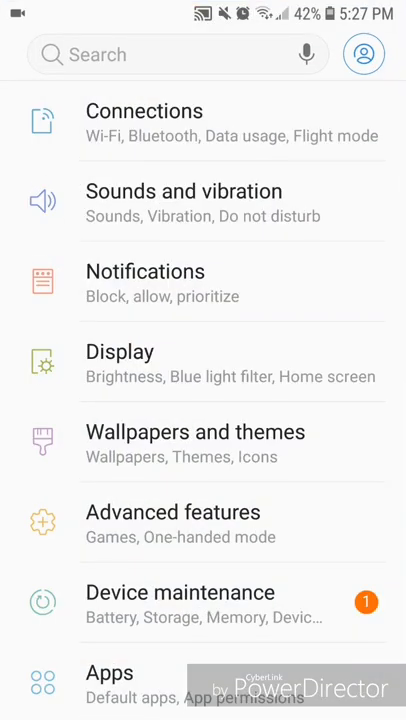
scroll("down", 3)
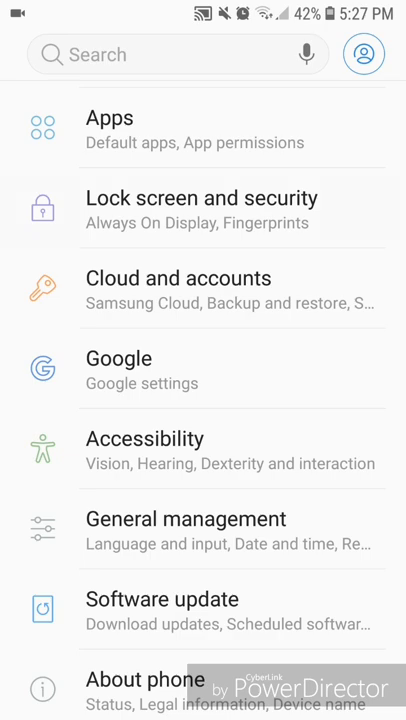
left_click(203, 210)
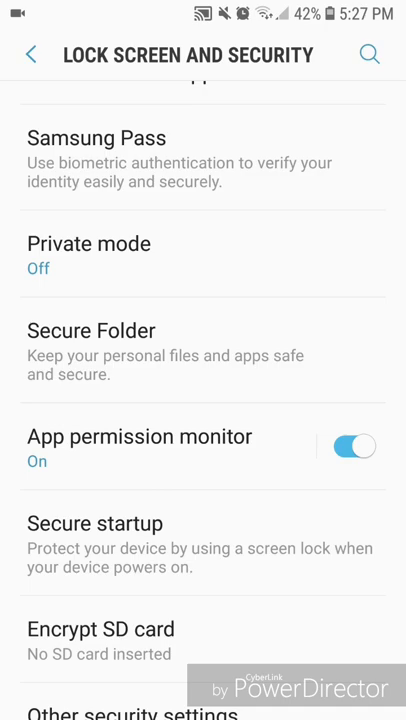
Start Secure Folder setup from Lock screen and security
left_click(91, 330)
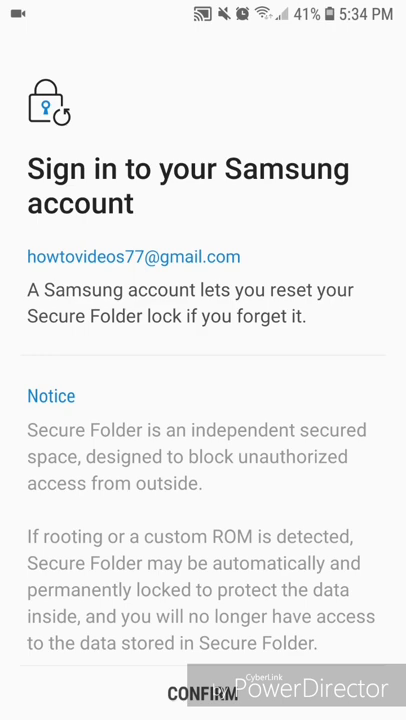
Confirm the Samsung account notice to reach the Secure Folder password screen
left_click(207, 693)
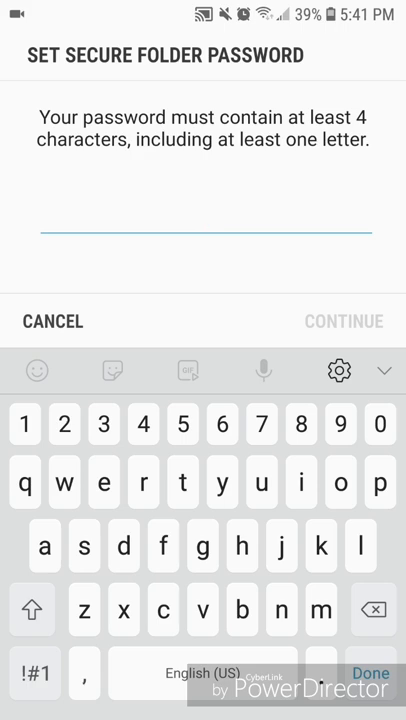
Enter a six-character Secure Folder password containing a letter and continue
left_click(204, 221)
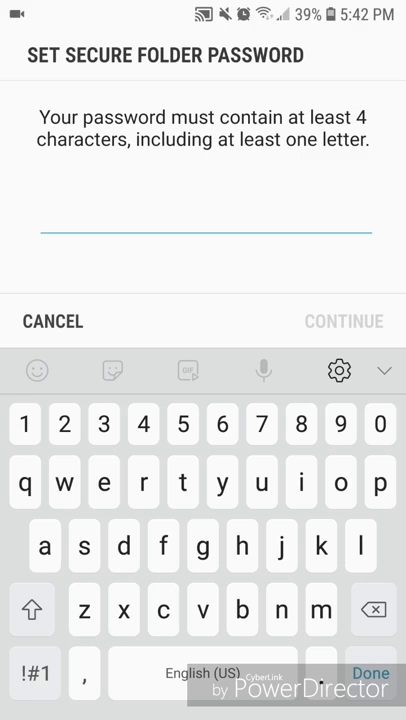
left_click(203, 227)
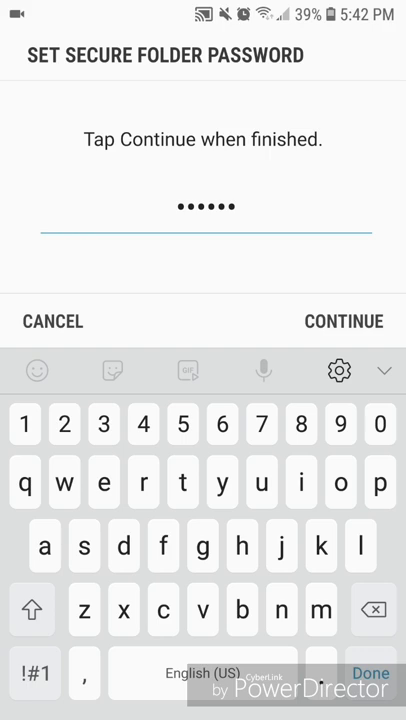
left_click(344, 321)
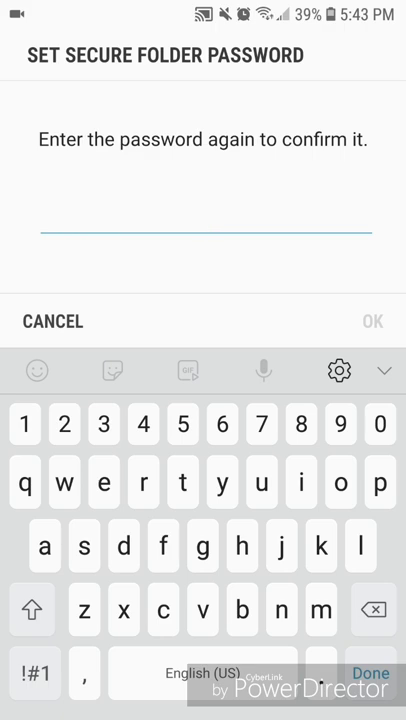
Re-enter the six-character password to confirm it and create Secure Folder
left_click(373, 321)
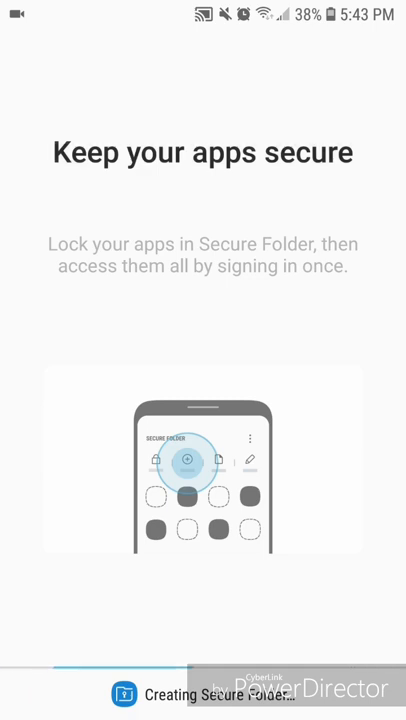
Swipe to the app drawer to find the new Secure Folder icon
scroll("left", 3)
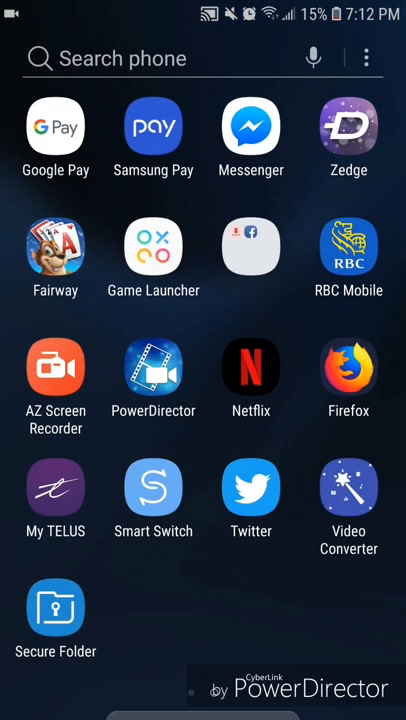
Open Secure Folder and its Gallery showing the three videos
left_click(56, 610)
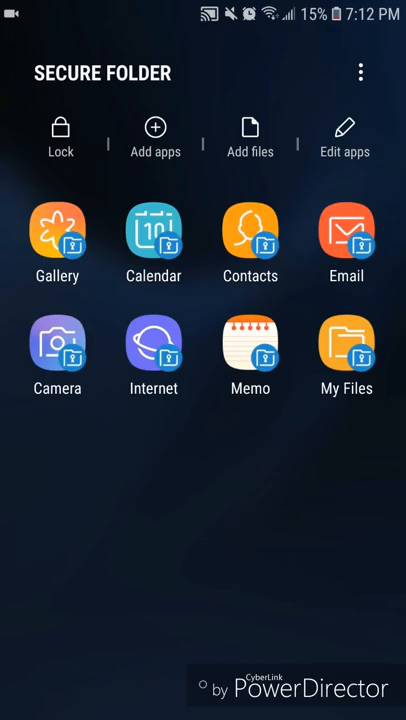
left_click(57, 232)
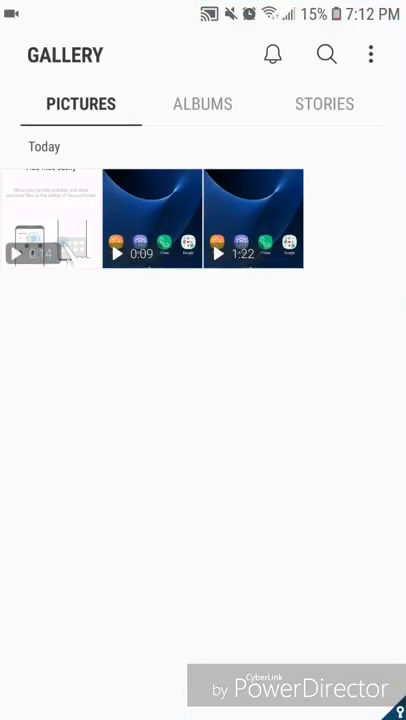